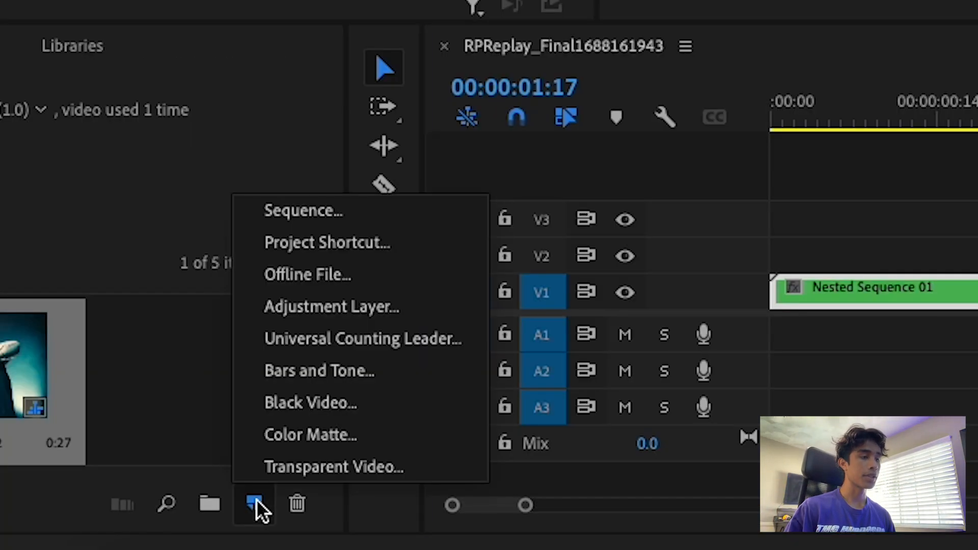
- Create a 1920×1440, 23.976 fps adjustment layer via New Item
{"action": "left_click", "coordinate": [333, 307]}
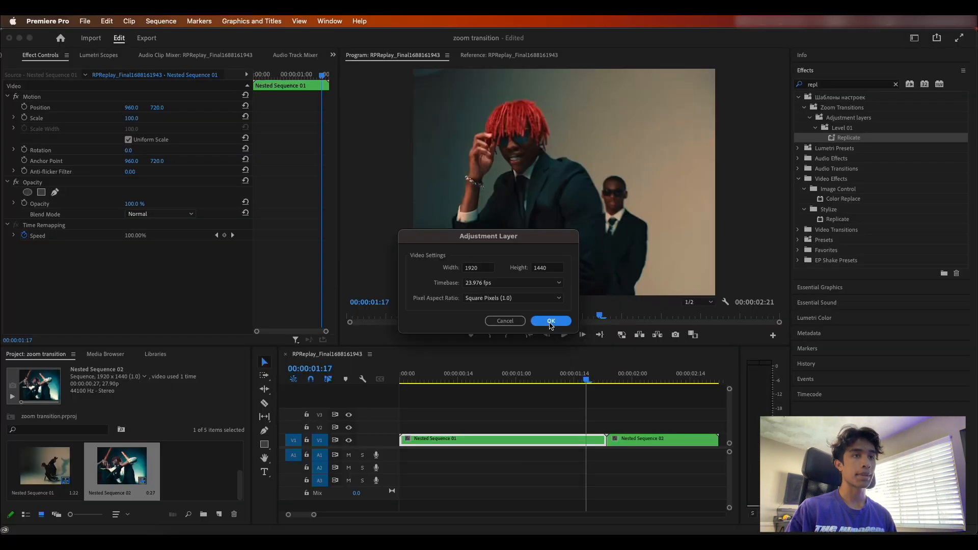
{"action": "left_click", "coordinate": [549, 321]}
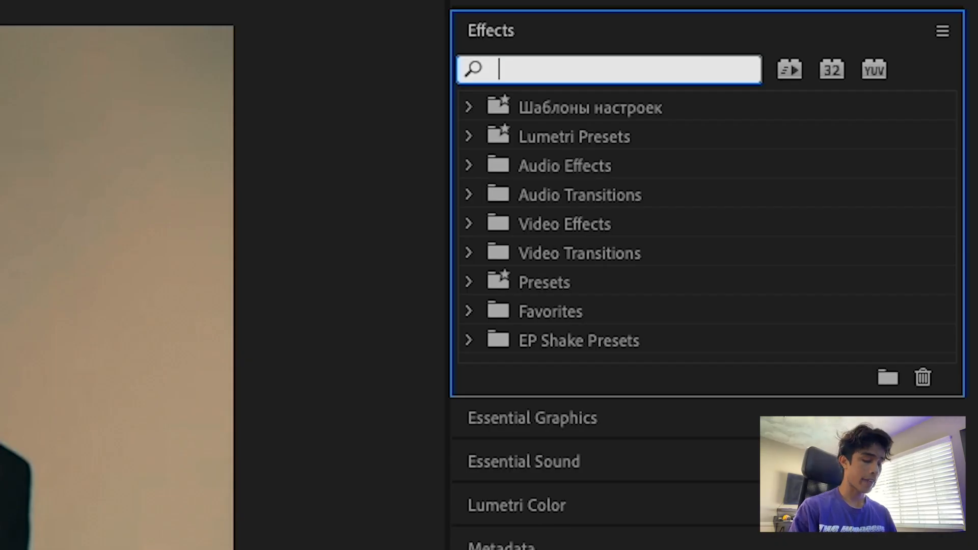
- Apply the Transform effect to the adjustment layer and keyframe its Scale at 100 across the cut
{"action": "type", "text": "transfo"}
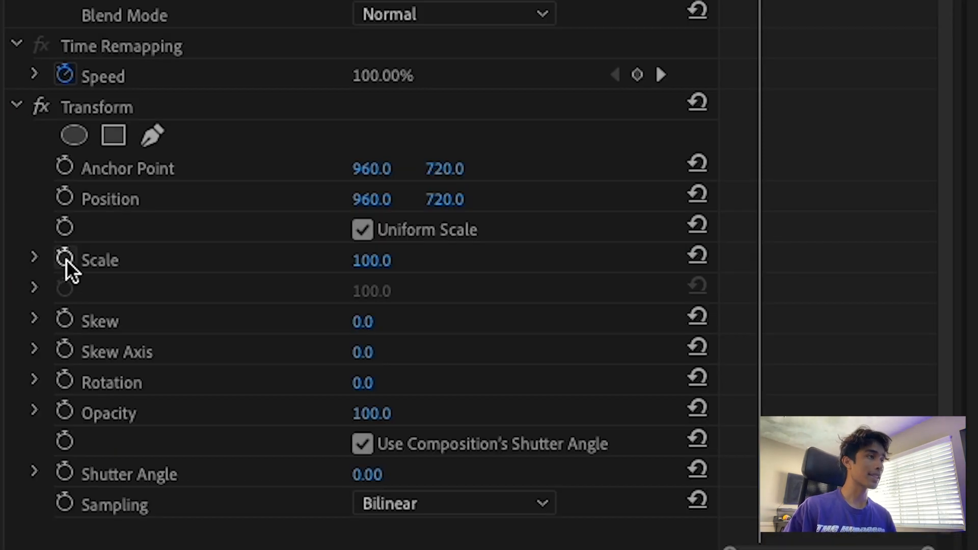
{"action": "left_click", "coordinate": [64, 259]}
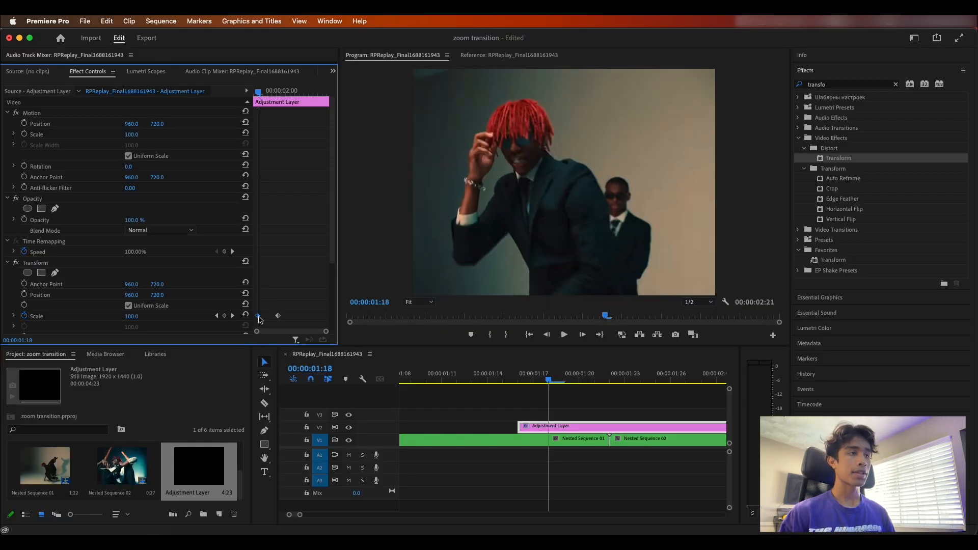
{"action": "left_click_drag", "start_coordinate": [518, 426], "coordinate": [549, 426]}
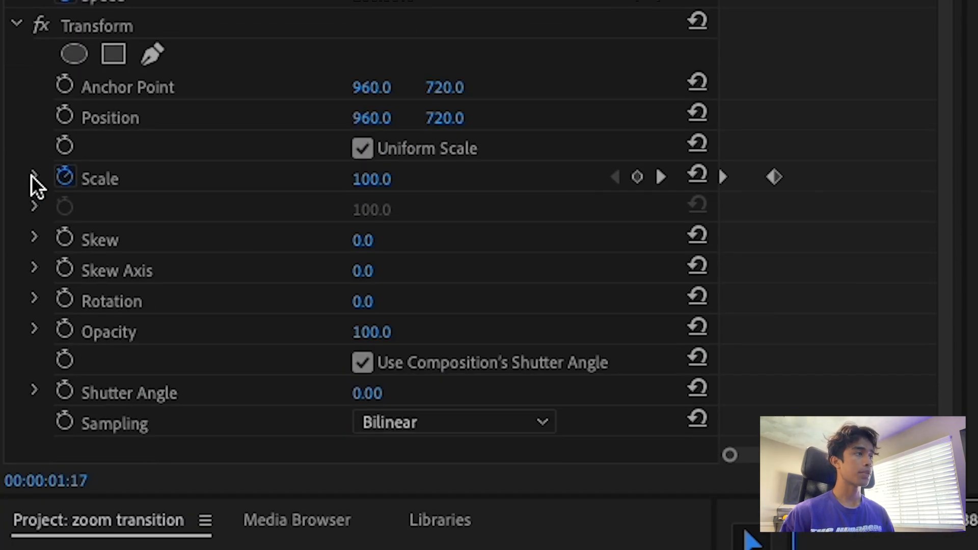
- Ease the Scale velocity curve, set Shutter Angle to 360 for motion blur, and preview the zoom
{"action": "left_click", "coordinate": [35, 180]}
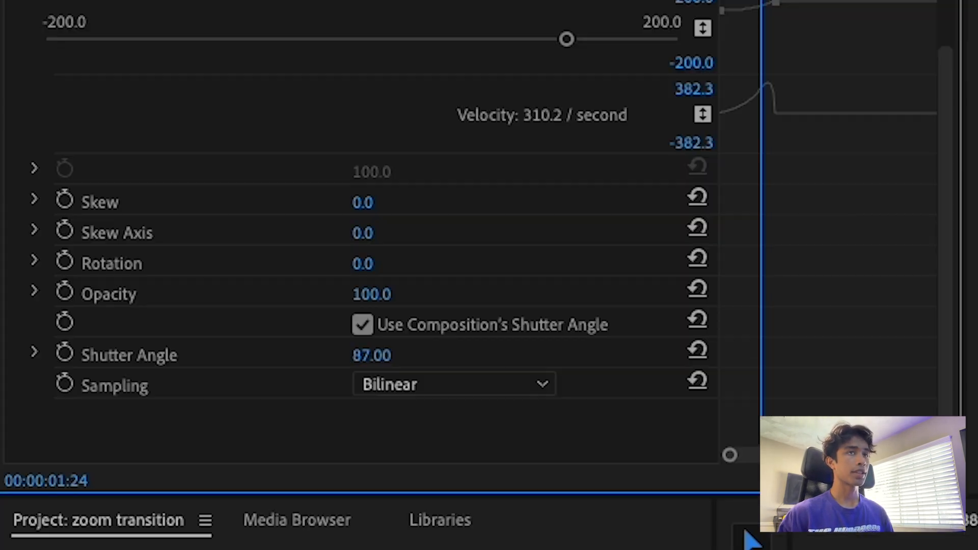
{"action": "type", "text": "360.00"}
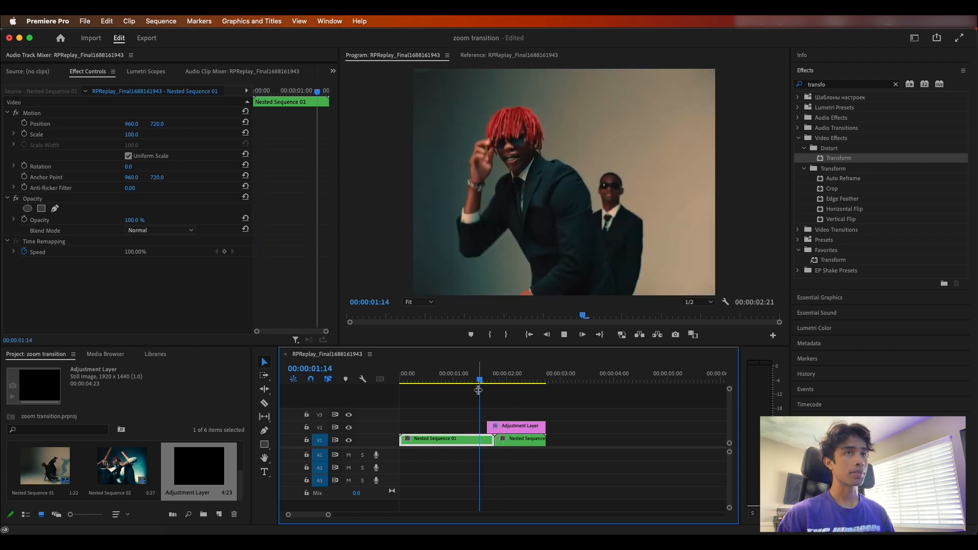
{"action": "left_click_drag", "start_coordinate": [479, 390], "coordinate": [504, 389]}
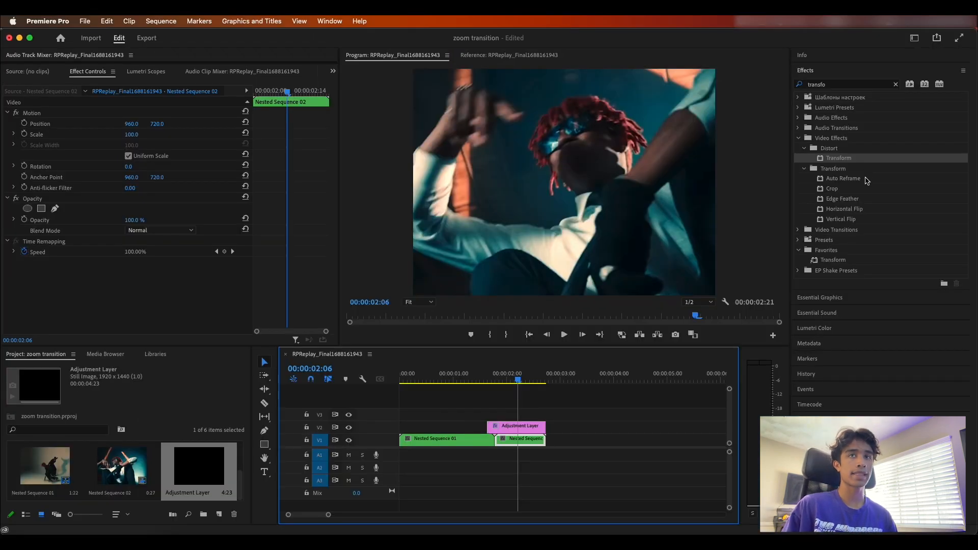
- Apply Replicate to the adjustment layer so the zoom to Scale 150 fills with repeated tiles
{"action": "type", "text": "rep"}
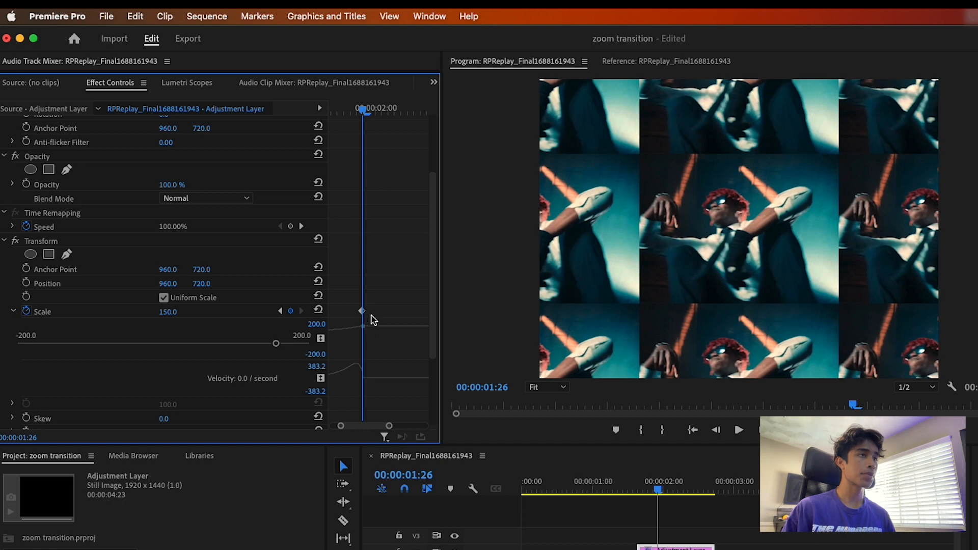
{"action": "left_click_drag", "start_coordinate": [362, 310], "coordinate": [362, 311]}
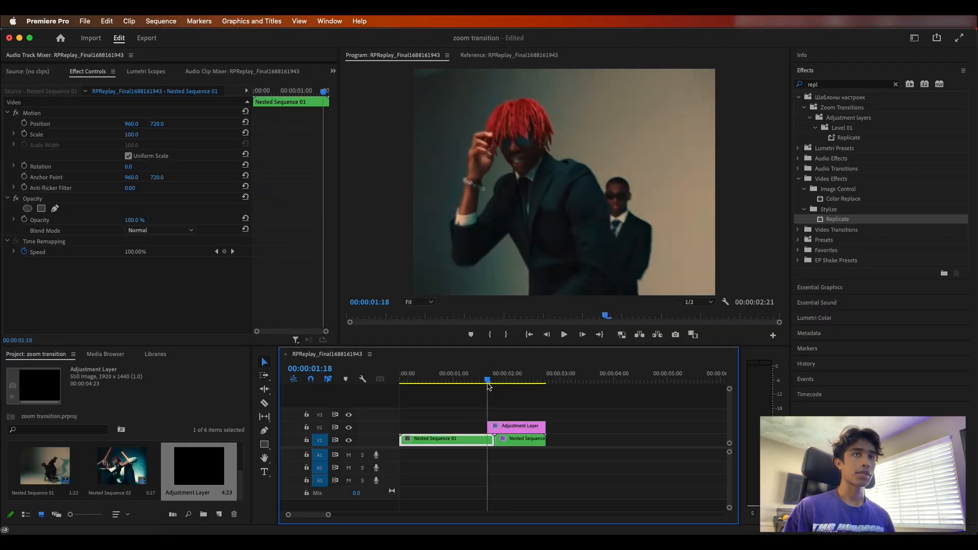
{"action": "left_click", "coordinate": [562, 334]}
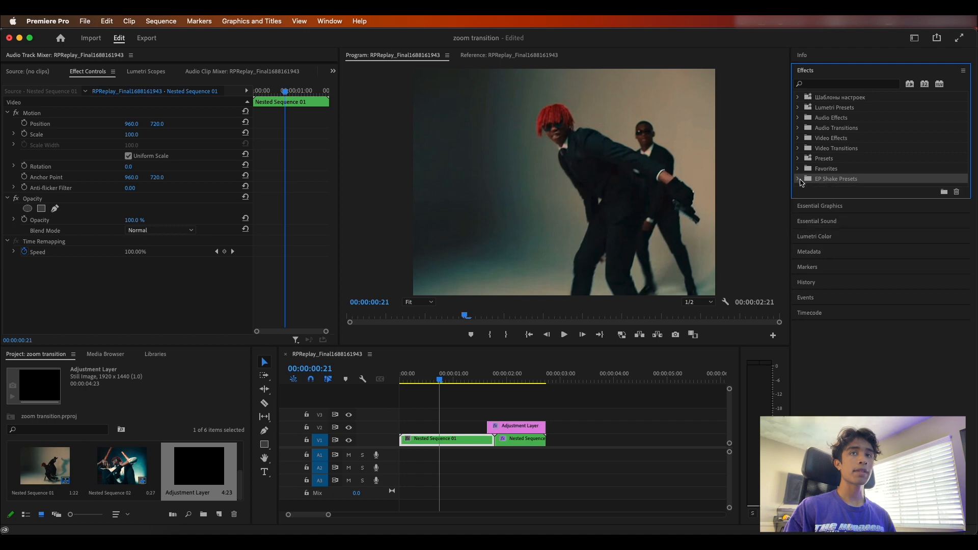
- Apply EP_HandheldShake_Heavy to Nested Sequence 01 and play the shake from the start
{"action": "left_click", "coordinate": [799, 179]}
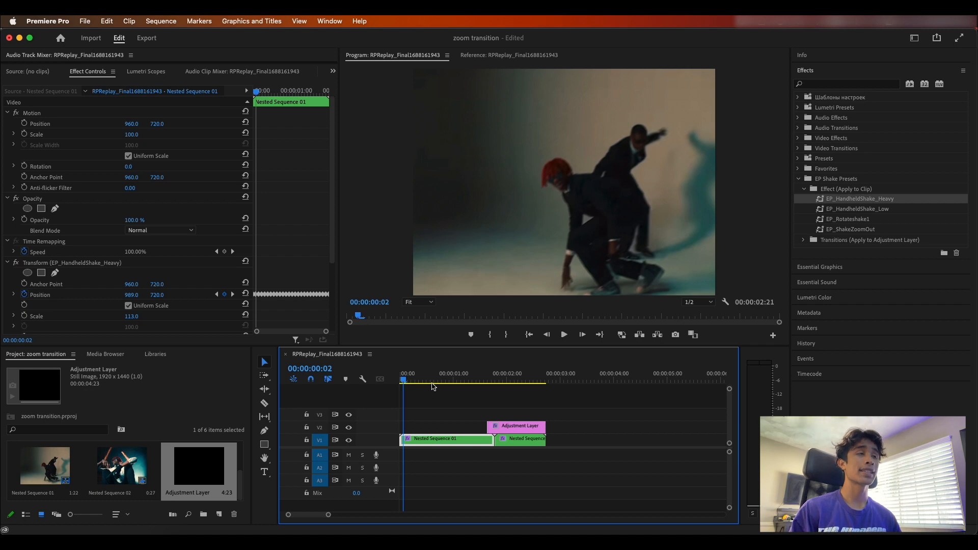
{"action": "left_click", "coordinate": [563, 334]}
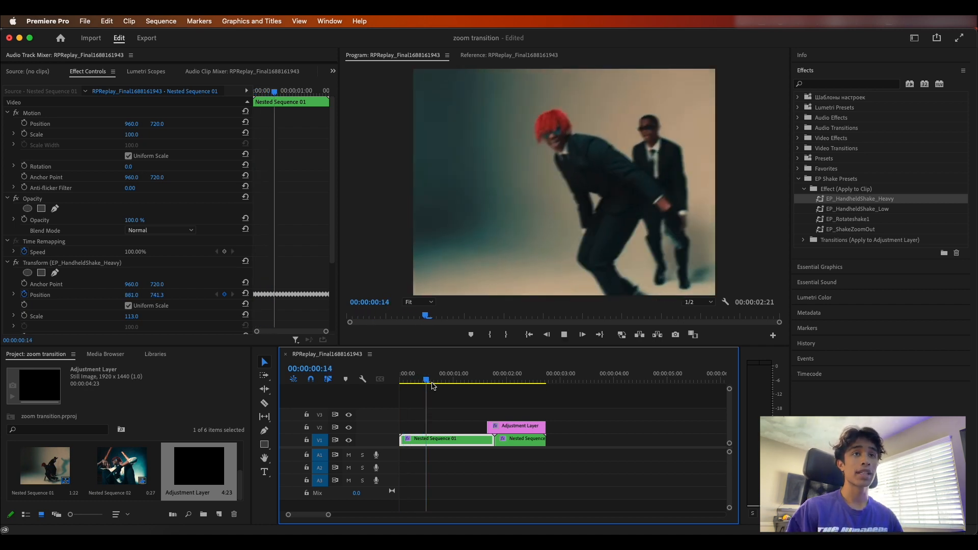
{"action": "left_click", "coordinate": [530, 379]}
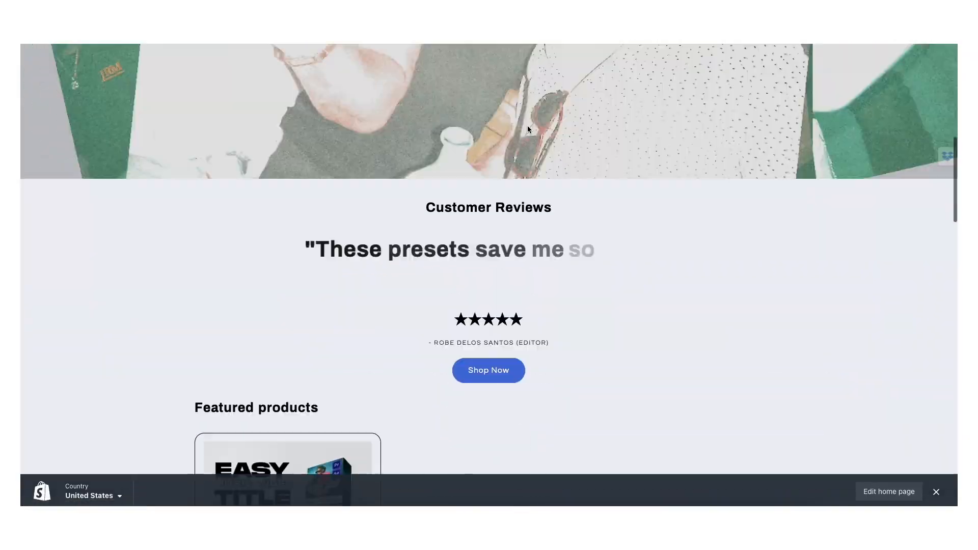
- Scroll the store homepage down to the Customer Reviews and Featured products sections
{"action": "scroll", "scroll_direction": "down", "scroll_amount": 3}
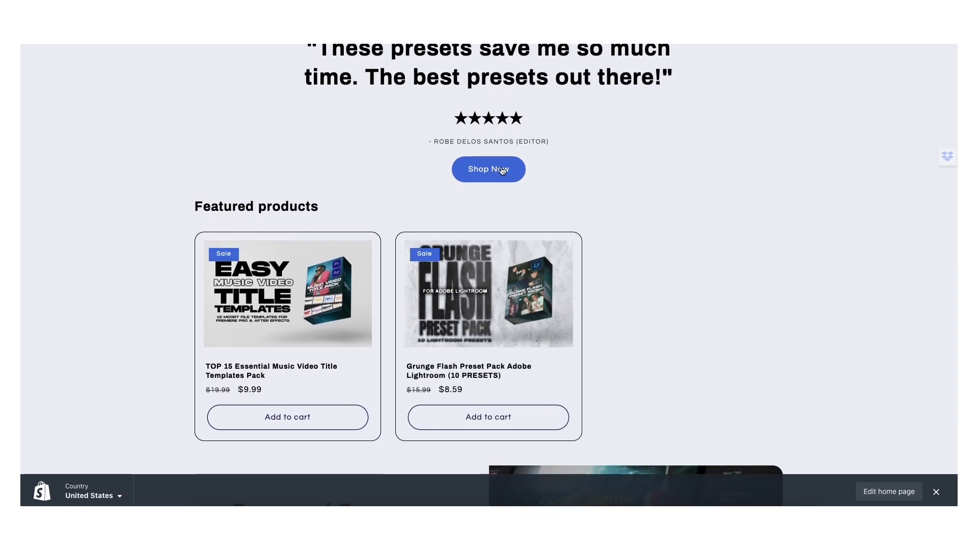